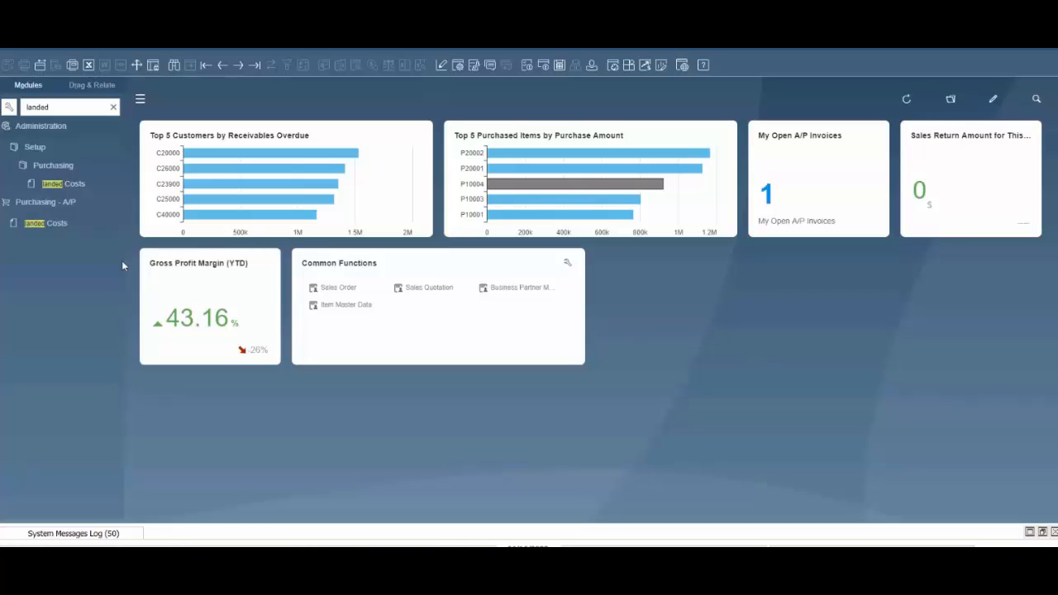
Review the landed costs setup, then start a new Landed Costs document
{"action": "left_click", "coordinate": [63, 183]}
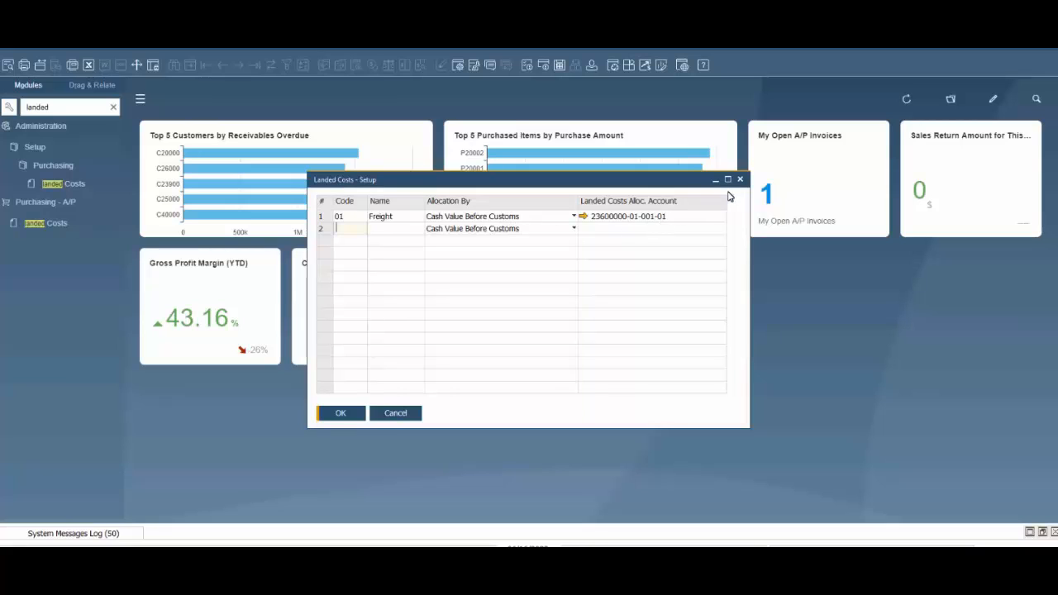
{"action": "left_click", "coordinate": [395, 413]}
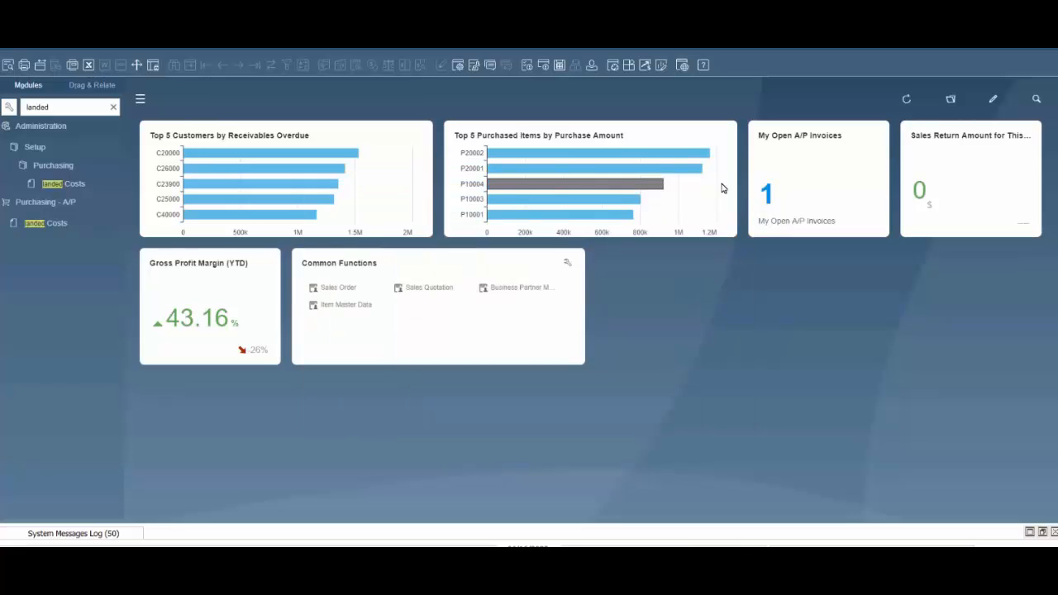
{"action": "left_click", "coordinate": [46, 223]}
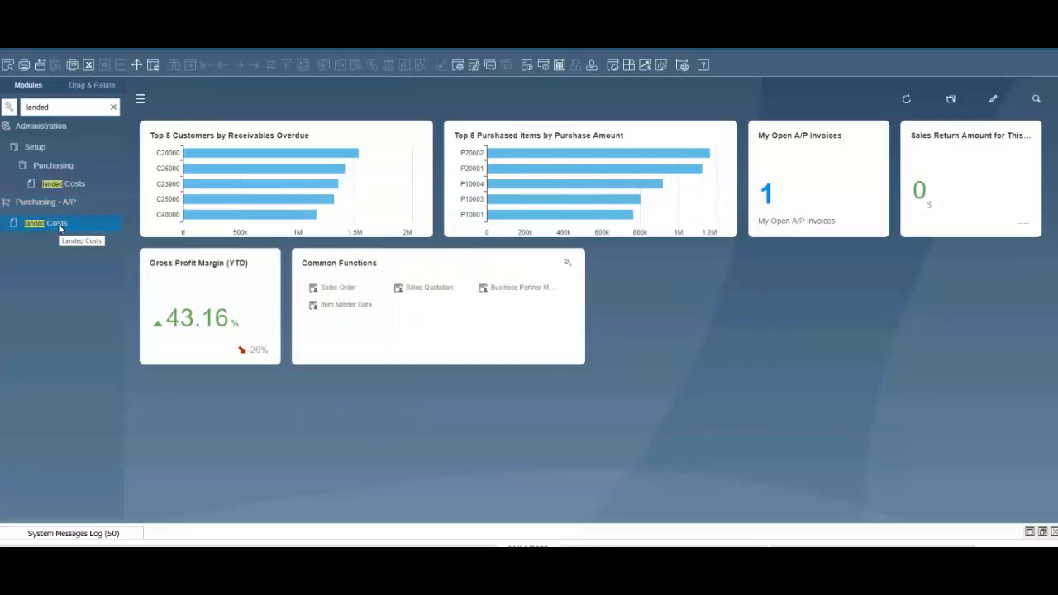
{"action": "double_click", "coordinate": [46, 223]}
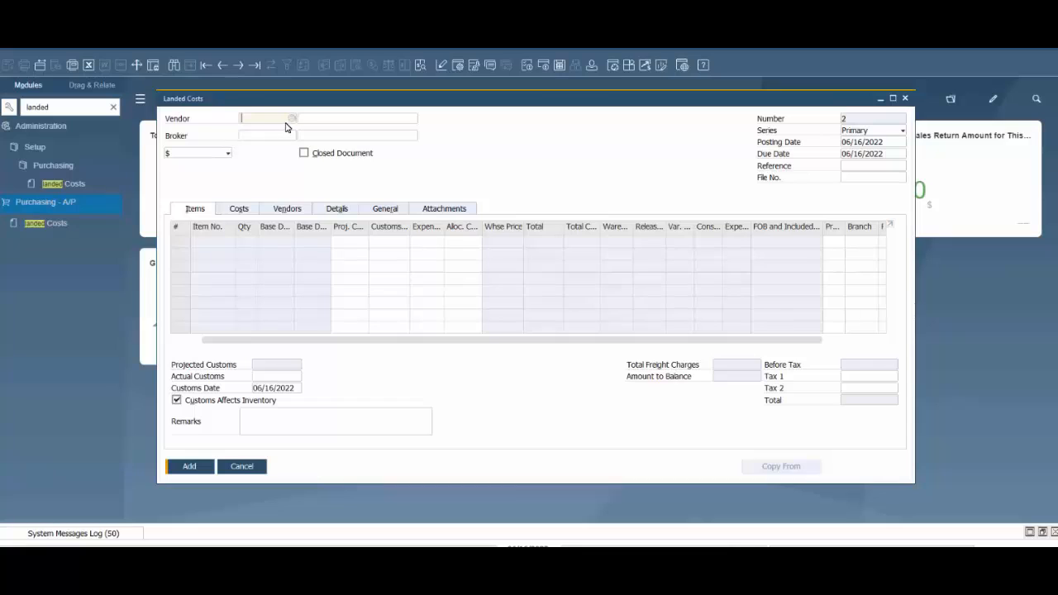
{"action": "mouse_move", "coordinate": [291, 122]}
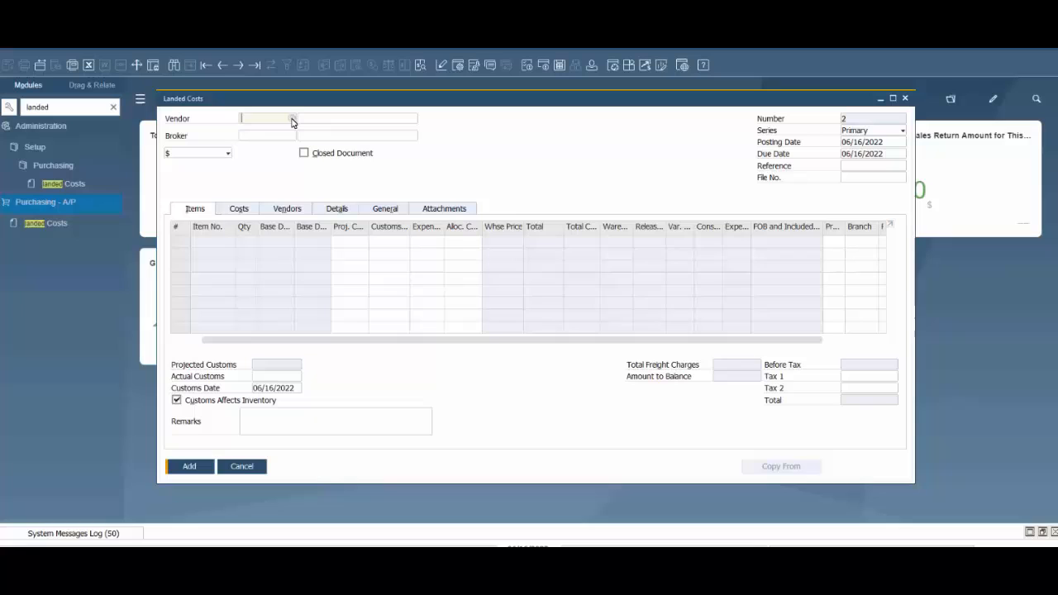
Set vendor V10000 Acme Associates and broker Test Broker on the document
{"action": "left_click", "coordinate": [293, 120]}
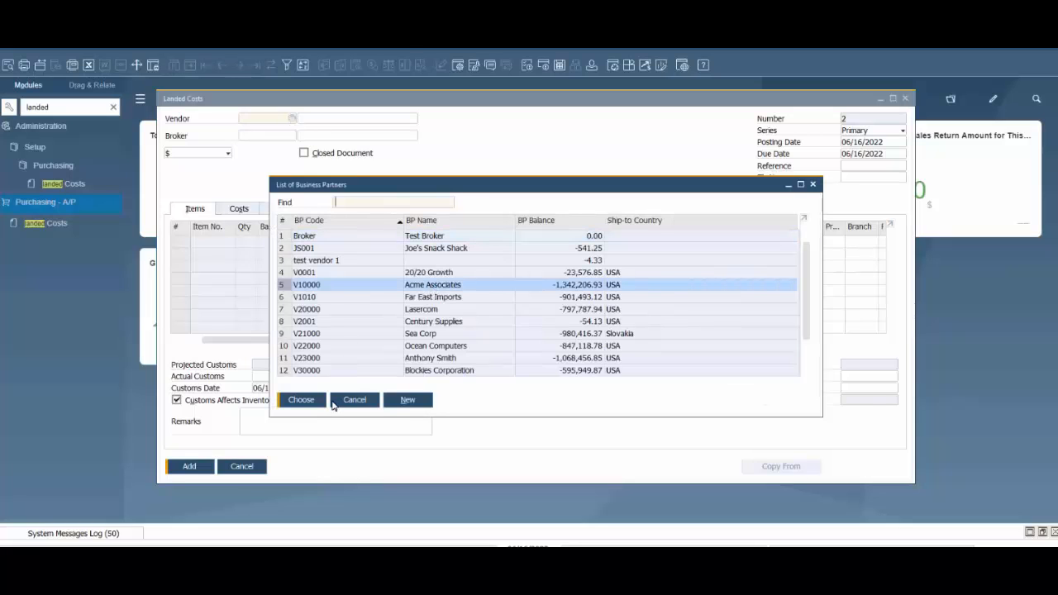
{"action": "left_click", "coordinate": [301, 398]}
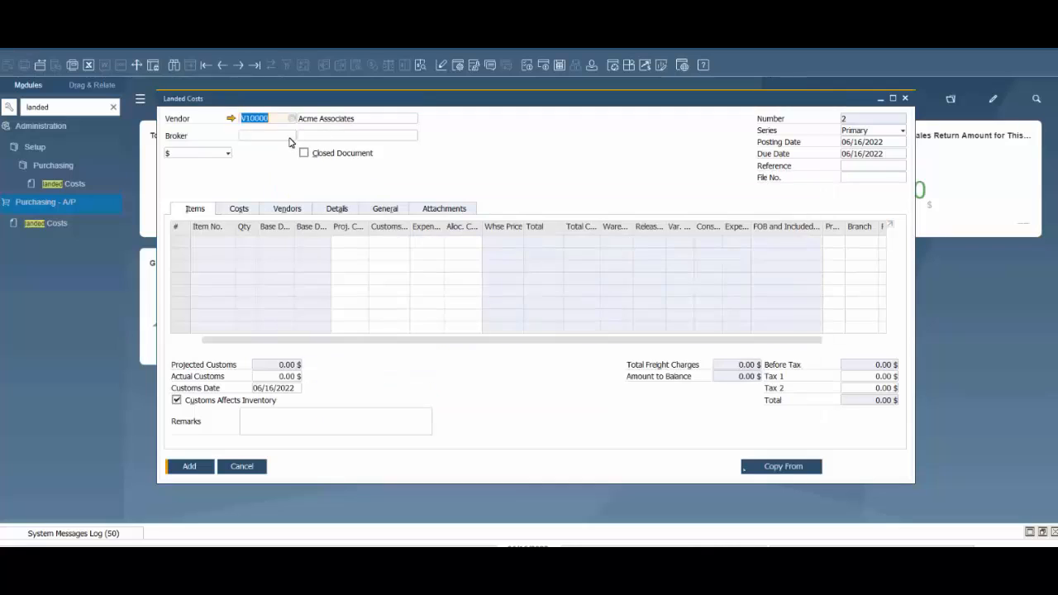
{"action": "left_click", "coordinate": [291, 136]}
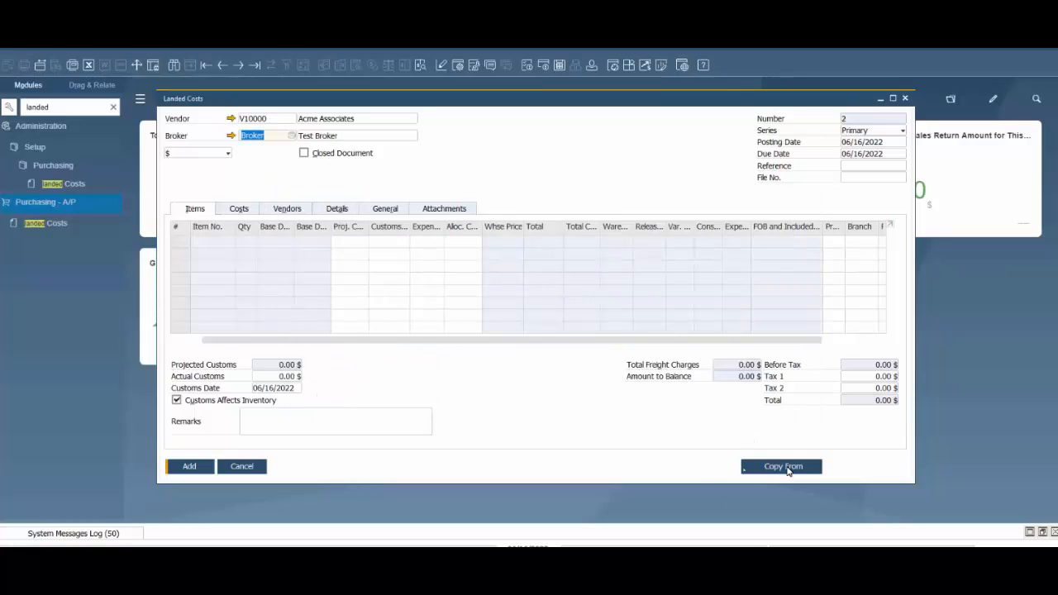
Copy the two items from A/P invoice 1196 into the document, totaling 1,725.00 $
{"action": "left_click", "coordinate": [780, 466]}
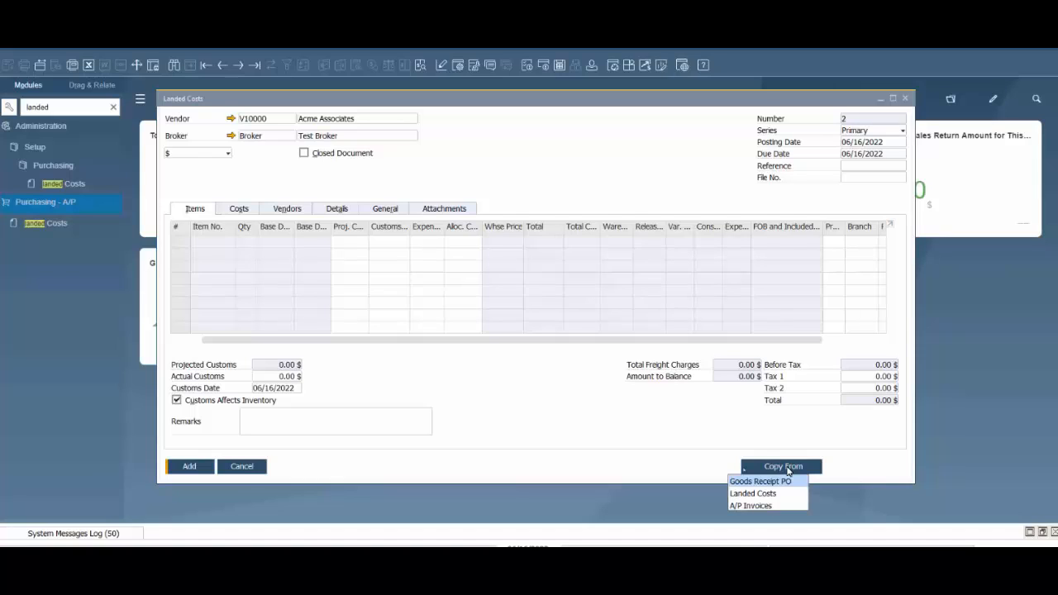
{"action": "mouse_move", "coordinate": [763, 506]}
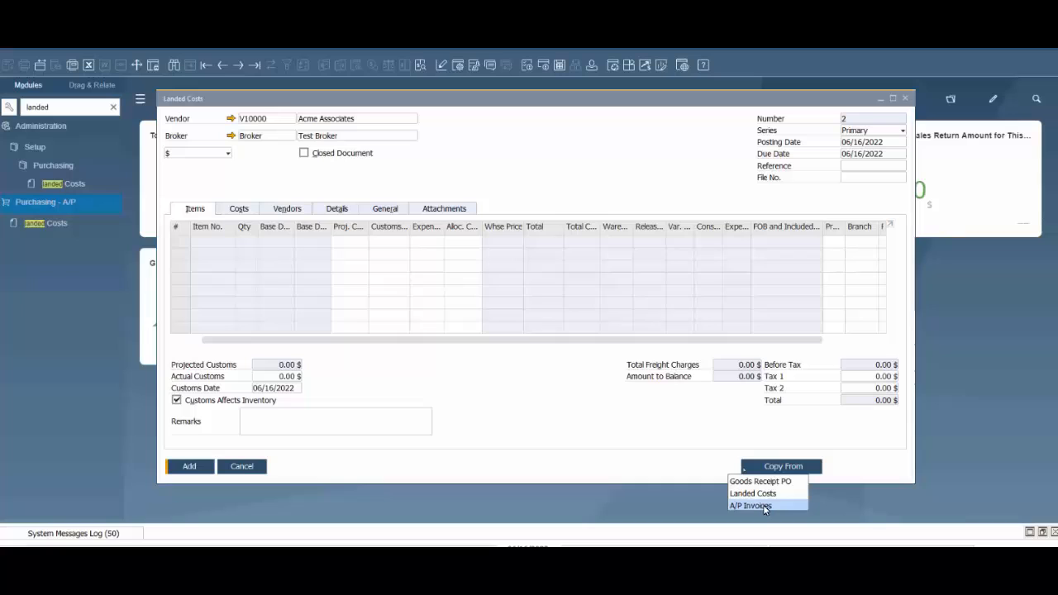
{"action": "left_click", "coordinate": [751, 506]}
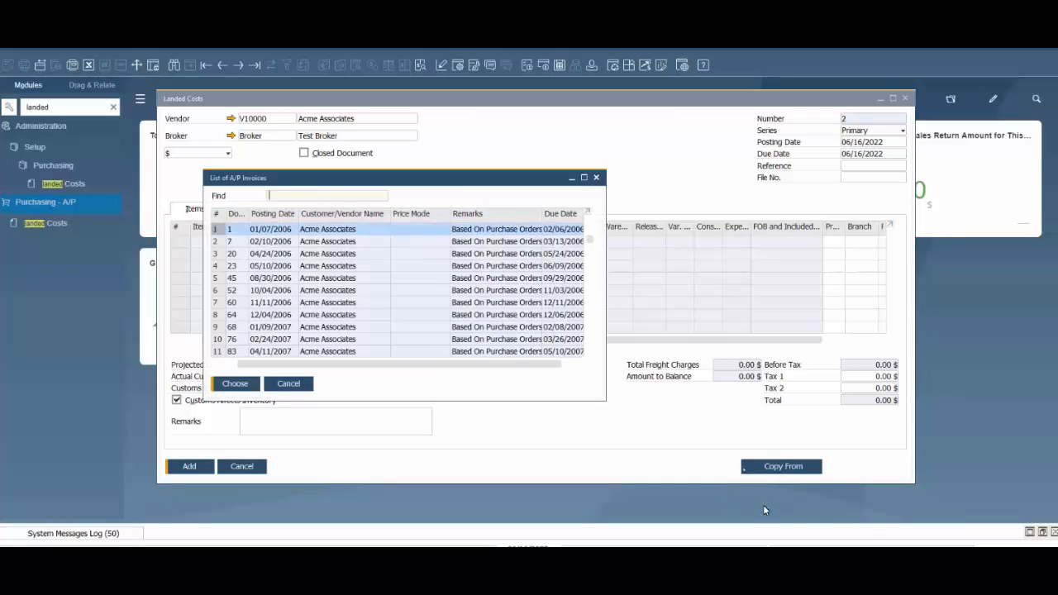
{"action": "mouse_move", "coordinate": [391, 307]}
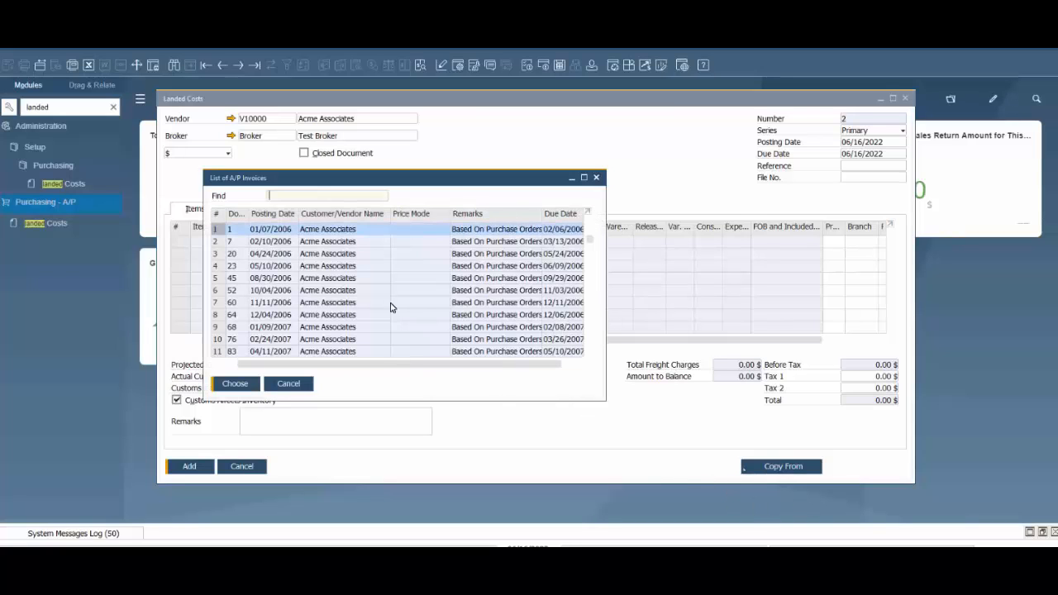
{"action": "scroll", "scroll_direction": "down", "scroll_amount": 3}
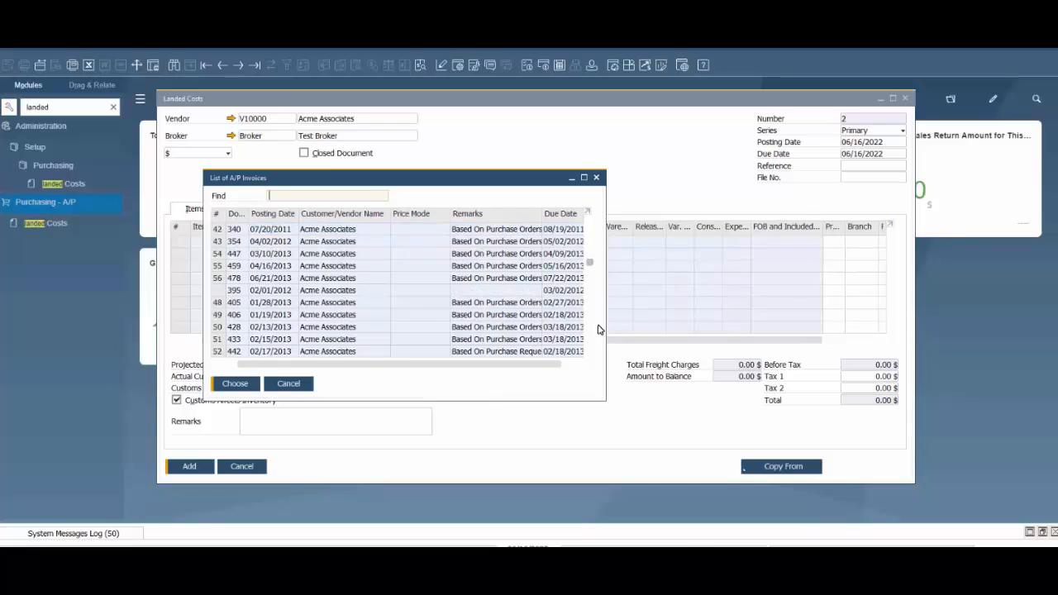
{"action": "scroll", "scroll_direction": "down", "scroll_amount": 3}
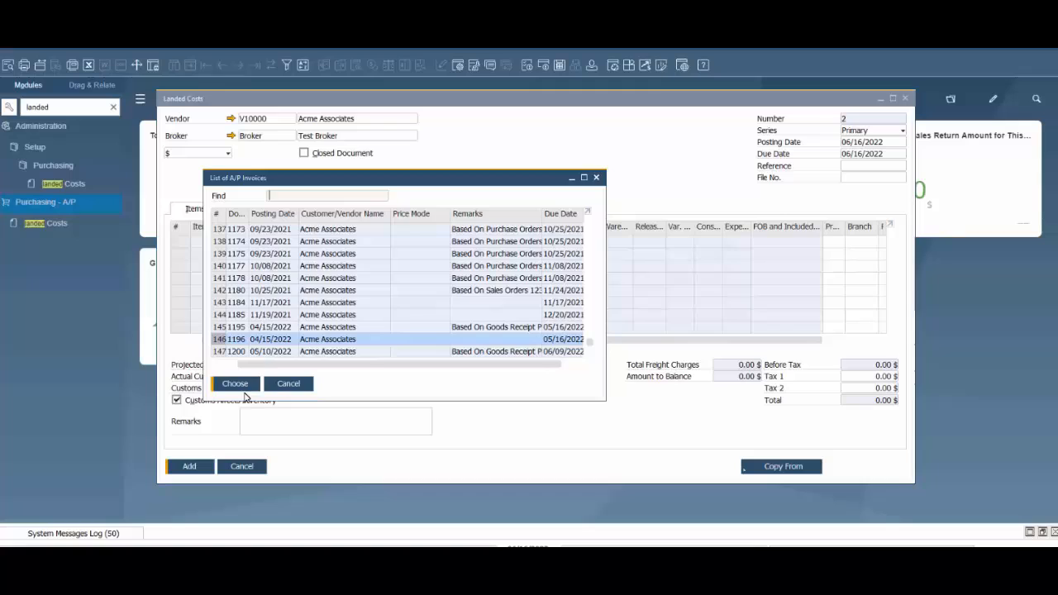
{"action": "left_click", "coordinate": [235, 384]}
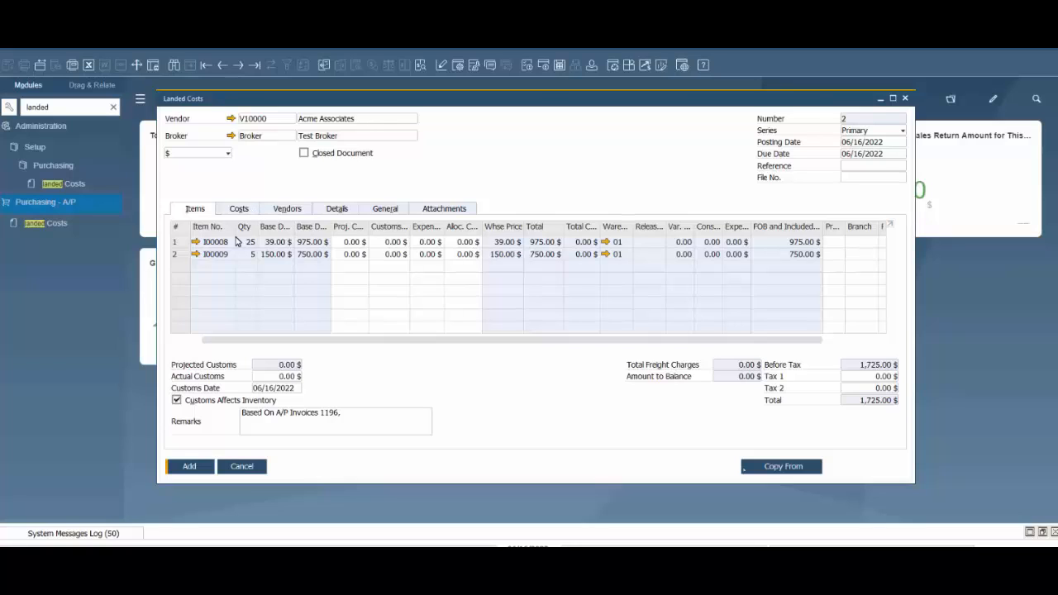
Enter a 50 $ Freight amount on the Costs tab and view its allocation across both items
{"action": "left_click", "coordinate": [240, 208]}
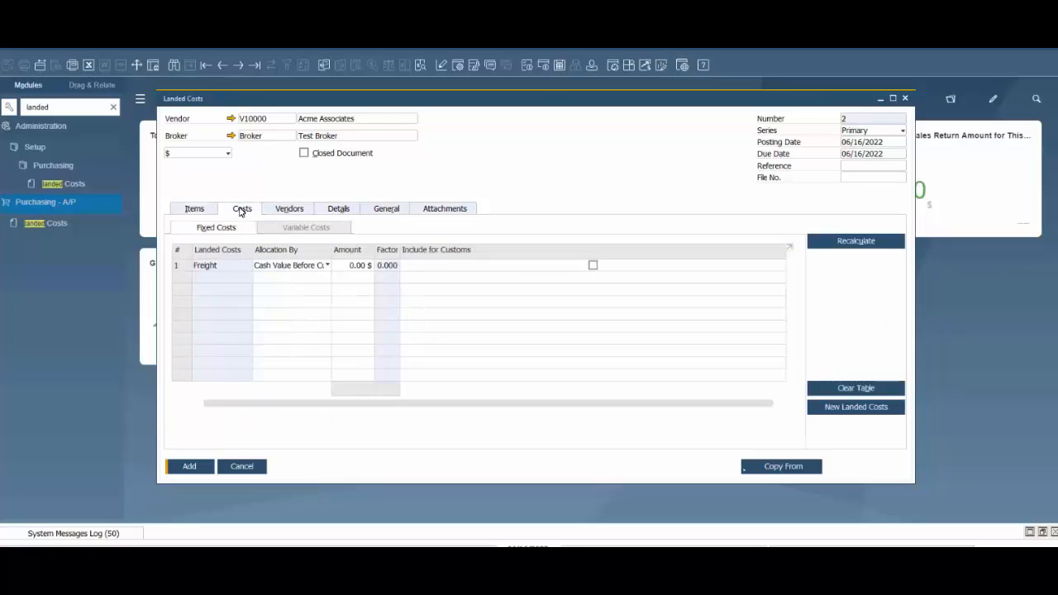
{"action": "left_click", "coordinate": [354, 265]}
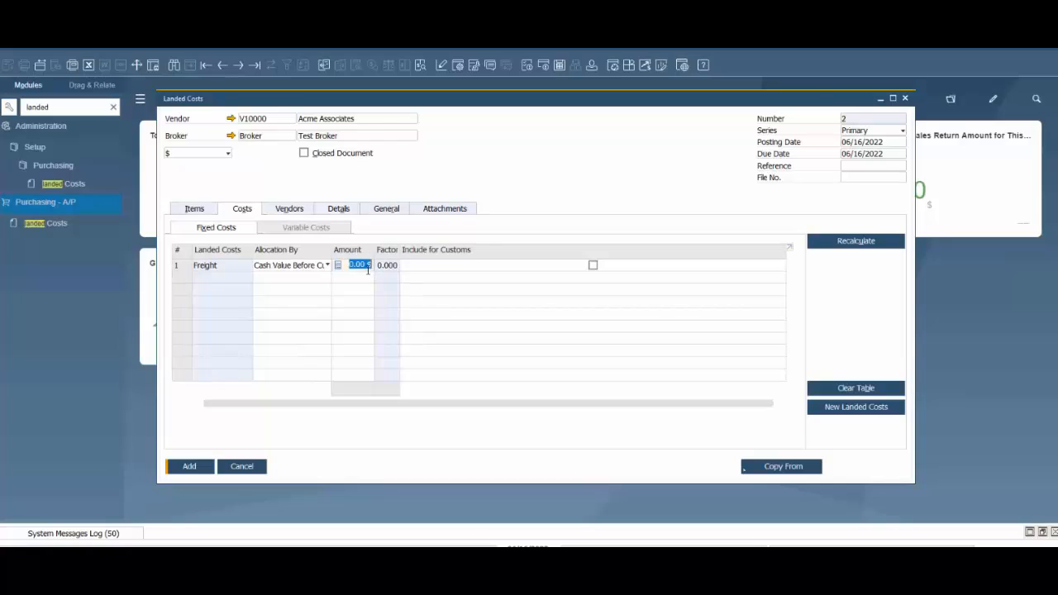
{"action": "type", "text": "50"}
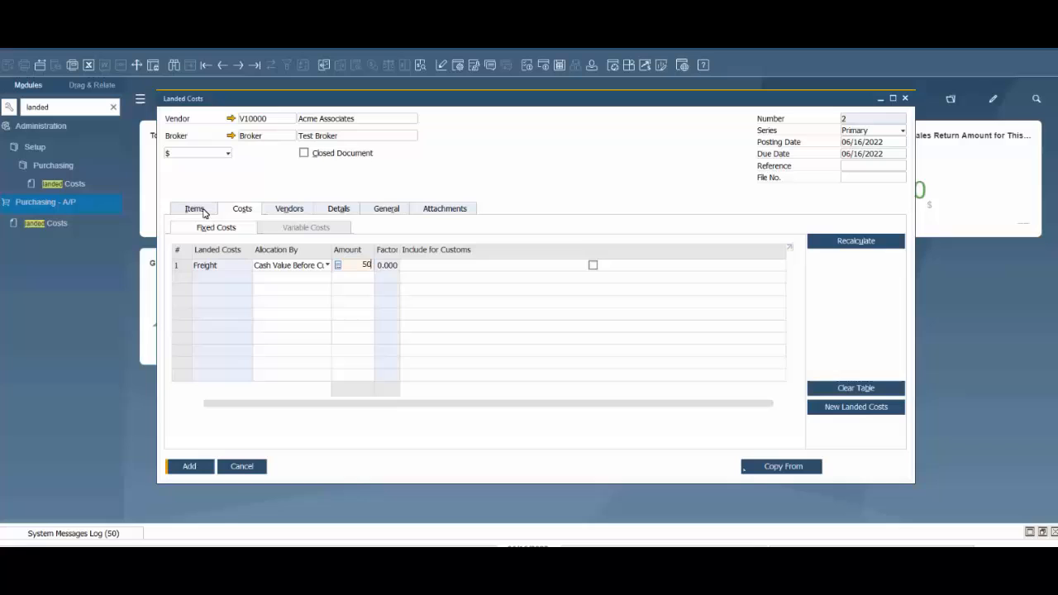
{"action": "left_click", "coordinate": [195, 208]}
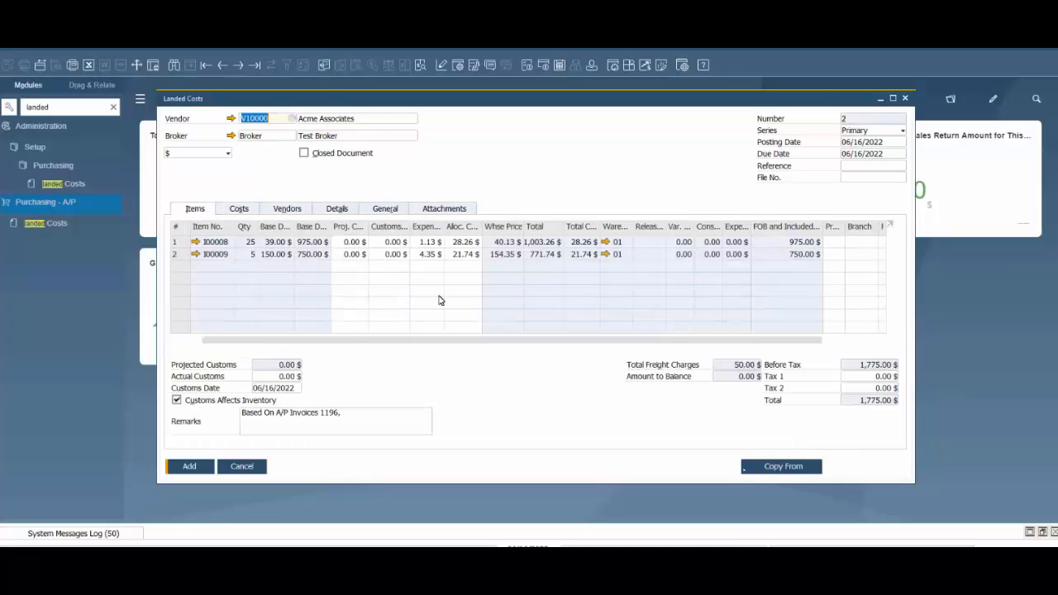
{"action": "mouse_move", "coordinate": [466, 248]}
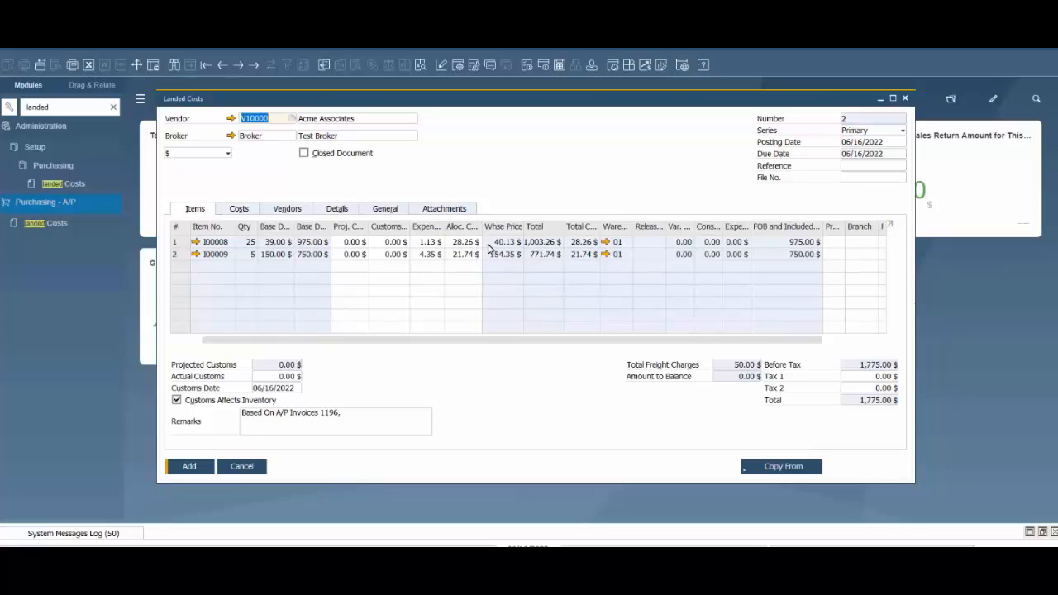
{"action": "mouse_move", "coordinate": [438, 255]}
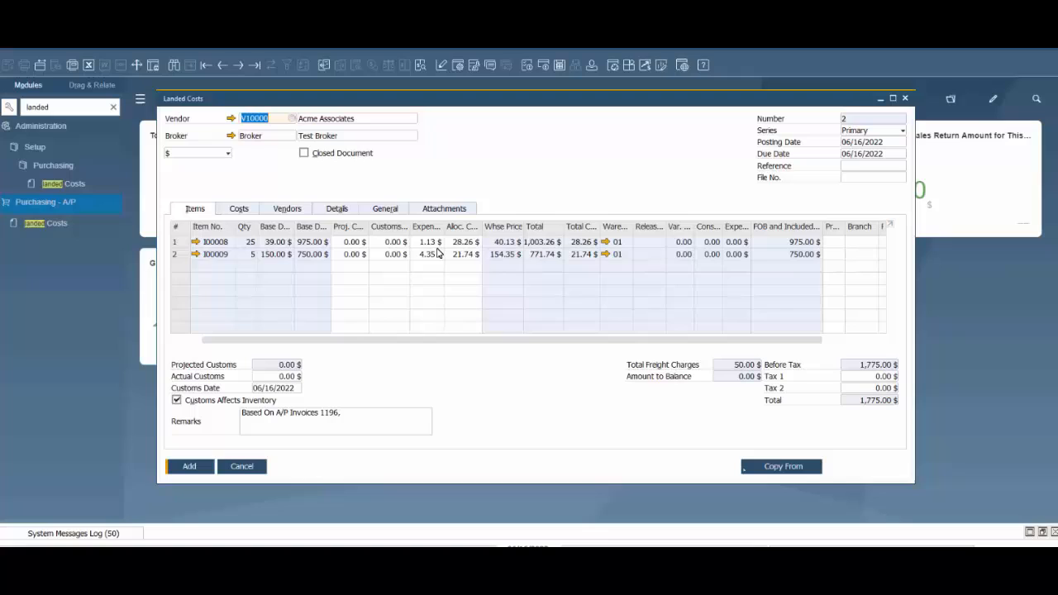
{"action": "mouse_move", "coordinate": [407, 293]}
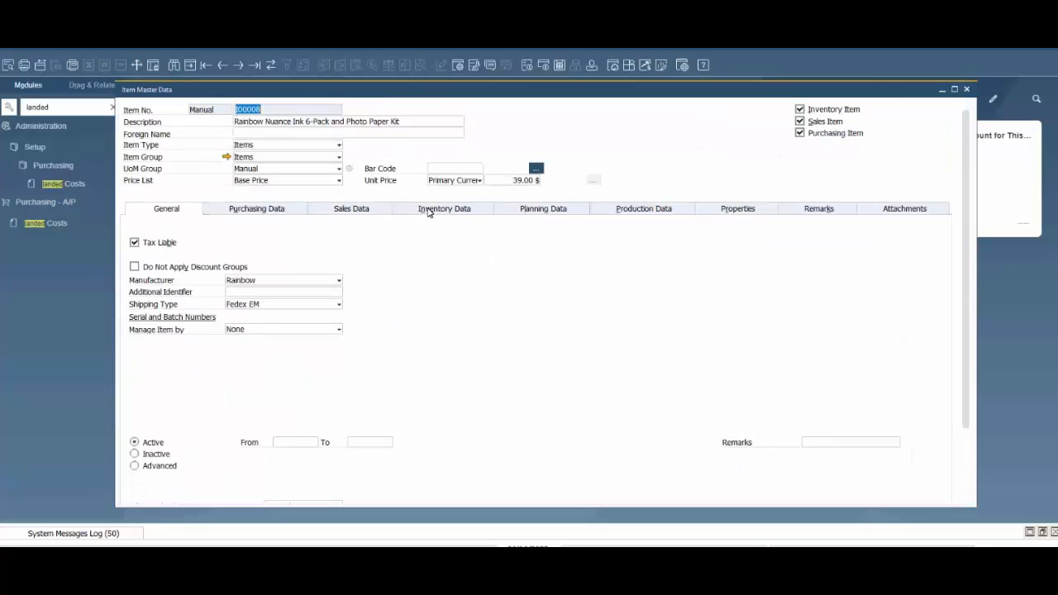
View item I00008's warehouse stock and cost on its inventory data
{"action": "left_click", "coordinate": [447, 209]}
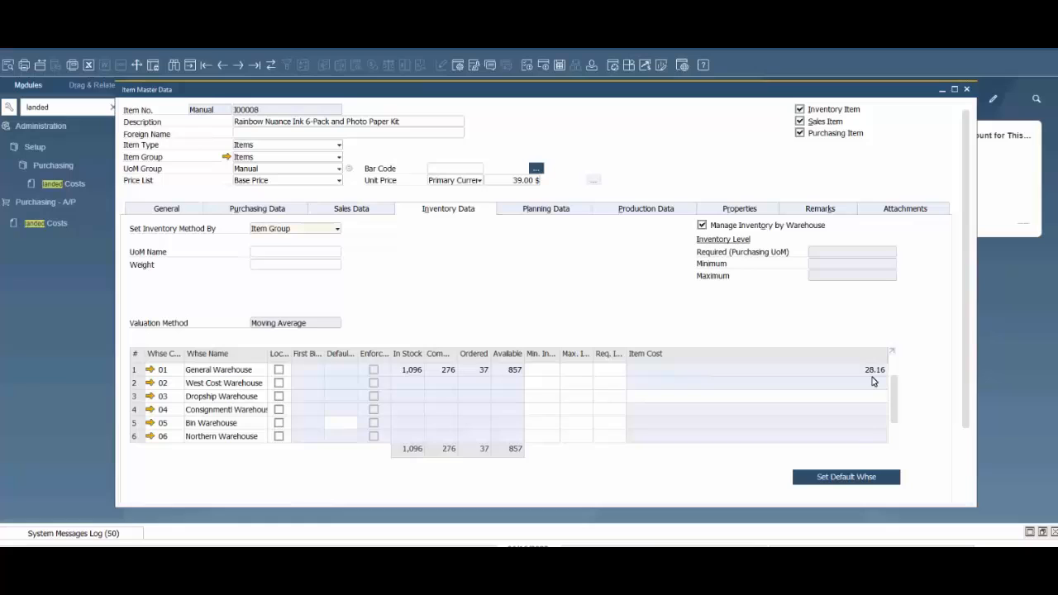
{"action": "mouse_move", "coordinate": [898, 370]}
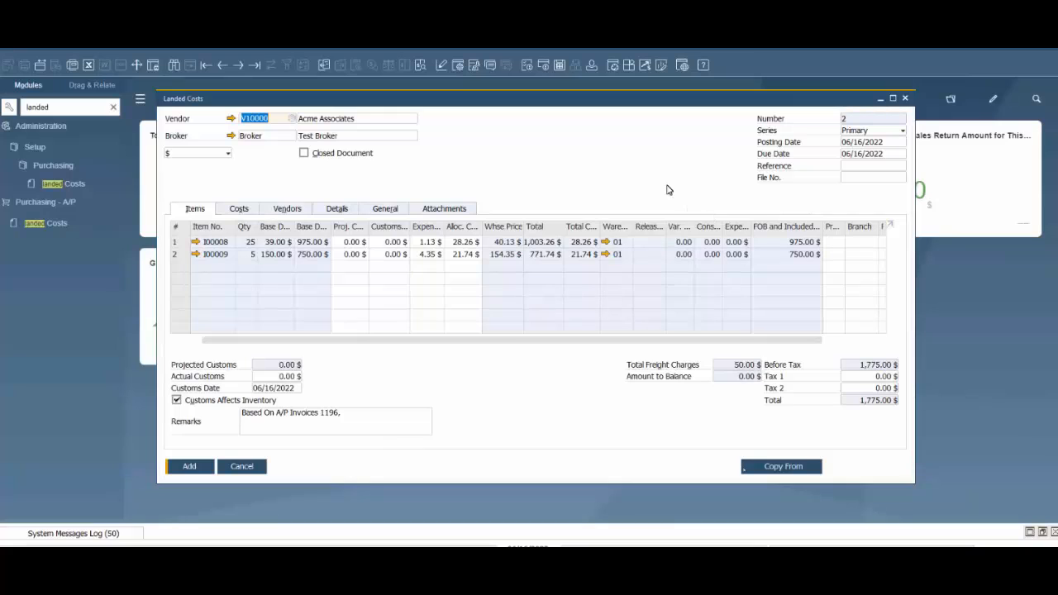
Add the Landed Costs document and confirm the addition
{"action": "left_click", "coordinate": [189, 467]}
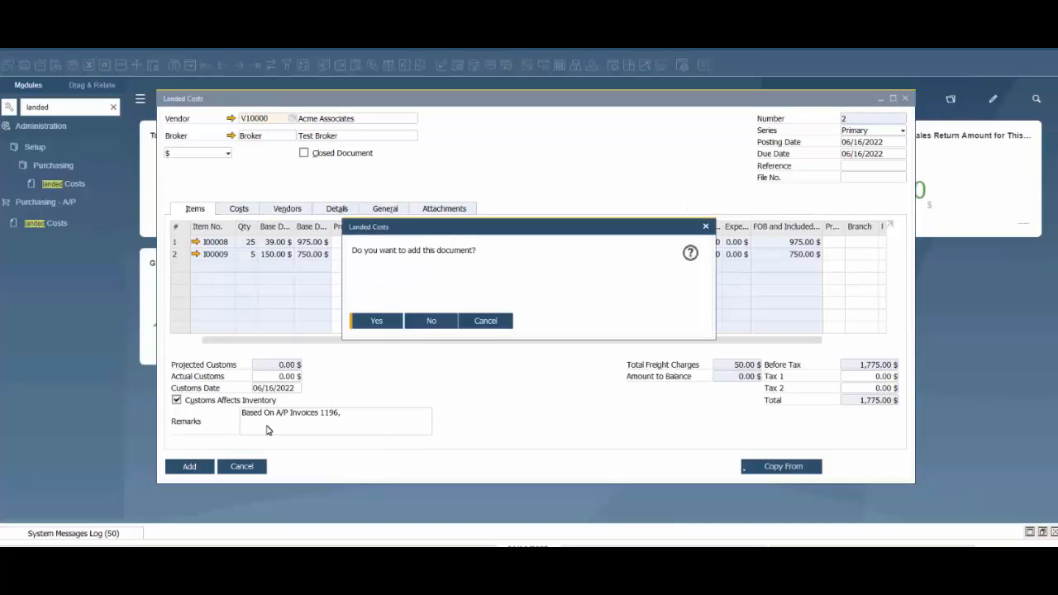
{"action": "left_click", "coordinate": [377, 321]}
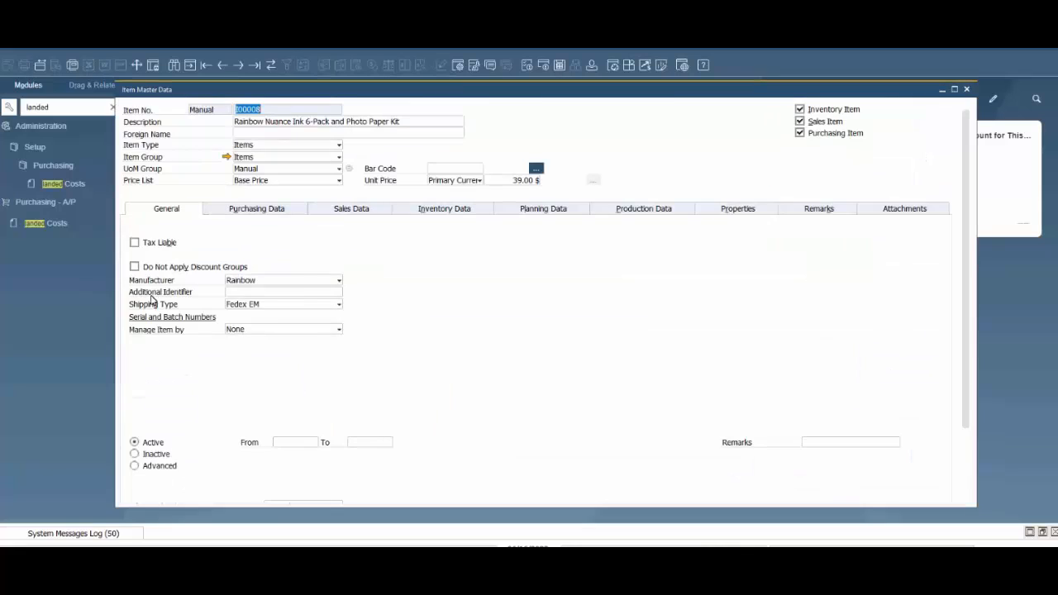
Check the kit's updated Item Cost 28.18, then close the item record and Landed Costs window
{"action": "left_click", "coordinate": [444, 208]}
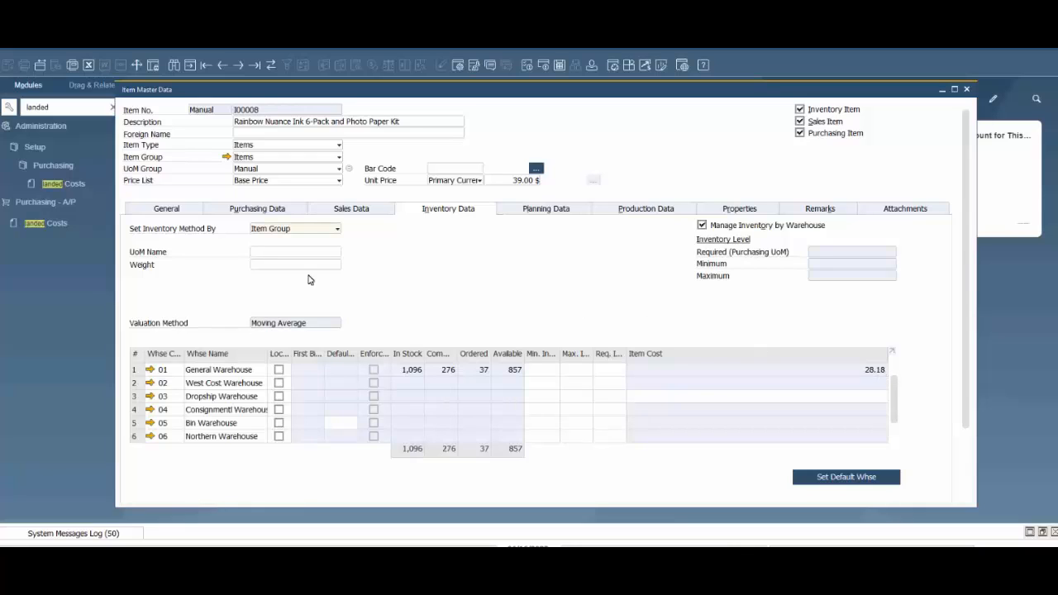
{"action": "mouse_move", "coordinate": [366, 260]}
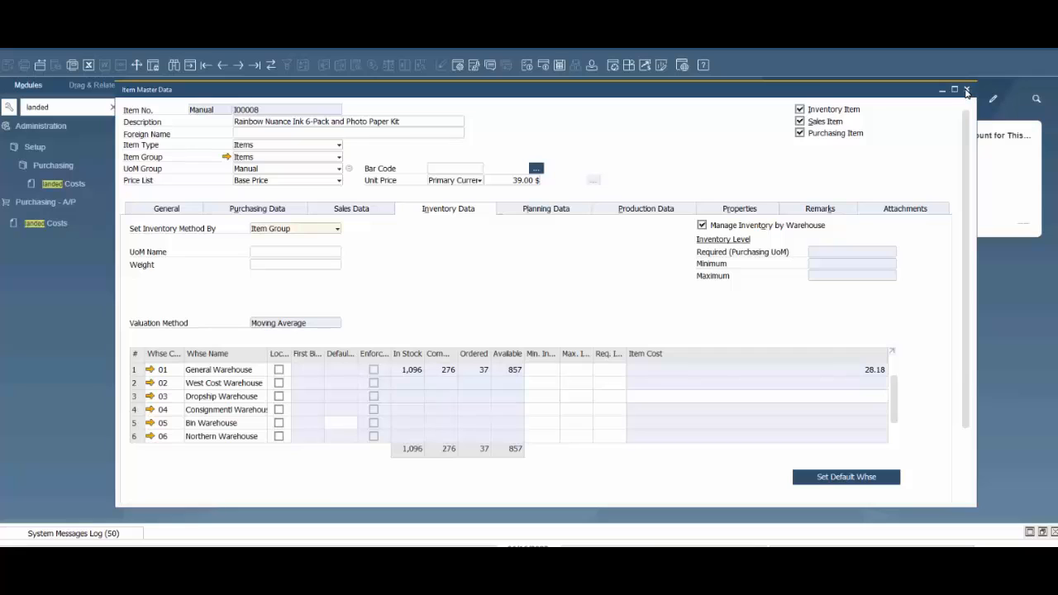
{"action": "left_click", "coordinate": [966, 89]}
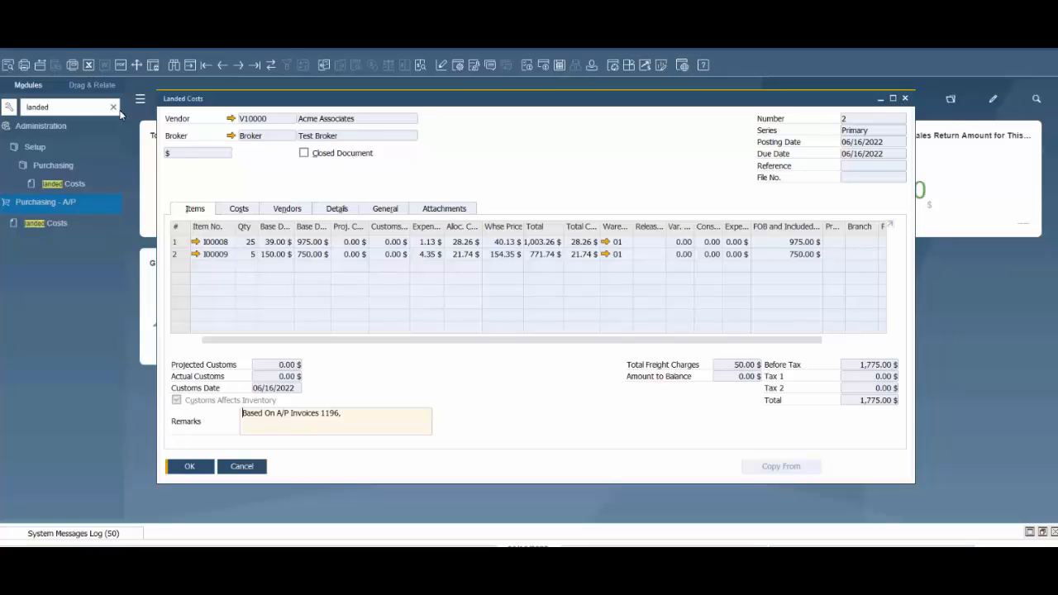
{"action": "left_click", "coordinate": [241, 466]}
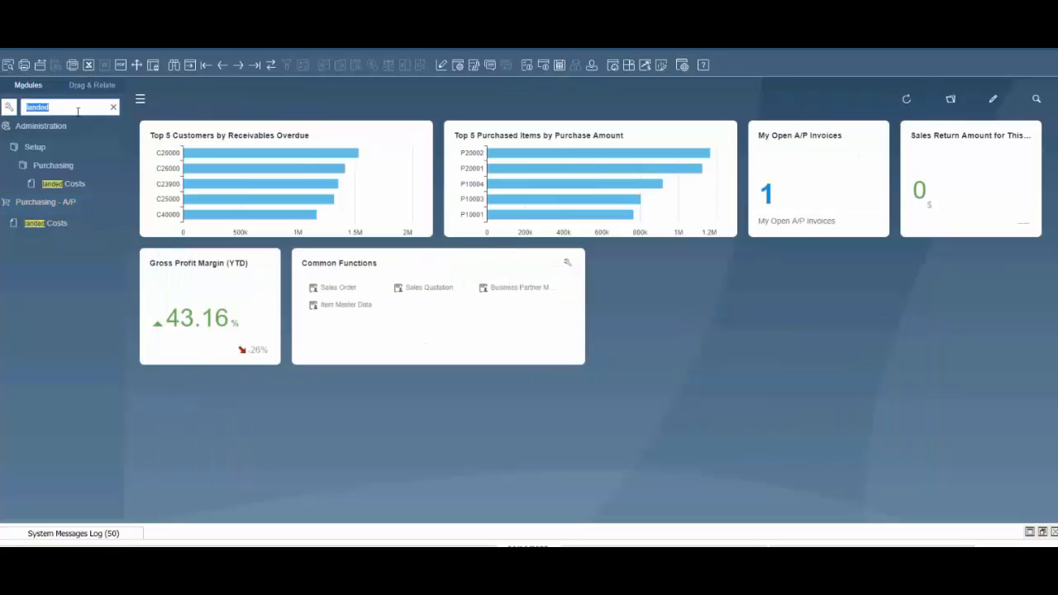
Start a new A/P Invoice via the 'a/p' menu search and bring up its Copy From list
{"action": "type", "text": "a/p"}
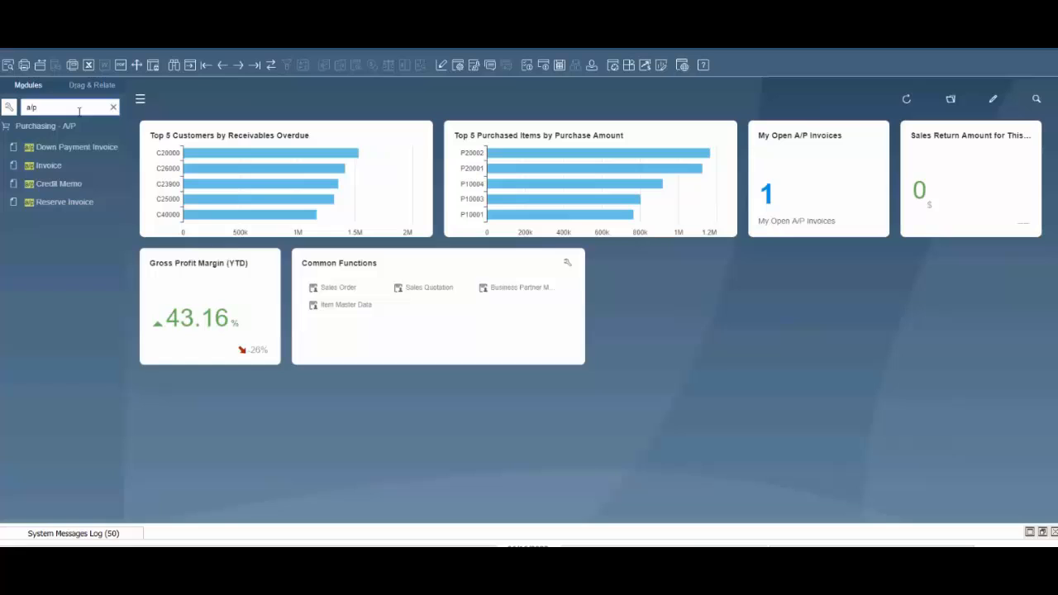
{"action": "left_click", "coordinate": [48, 165]}
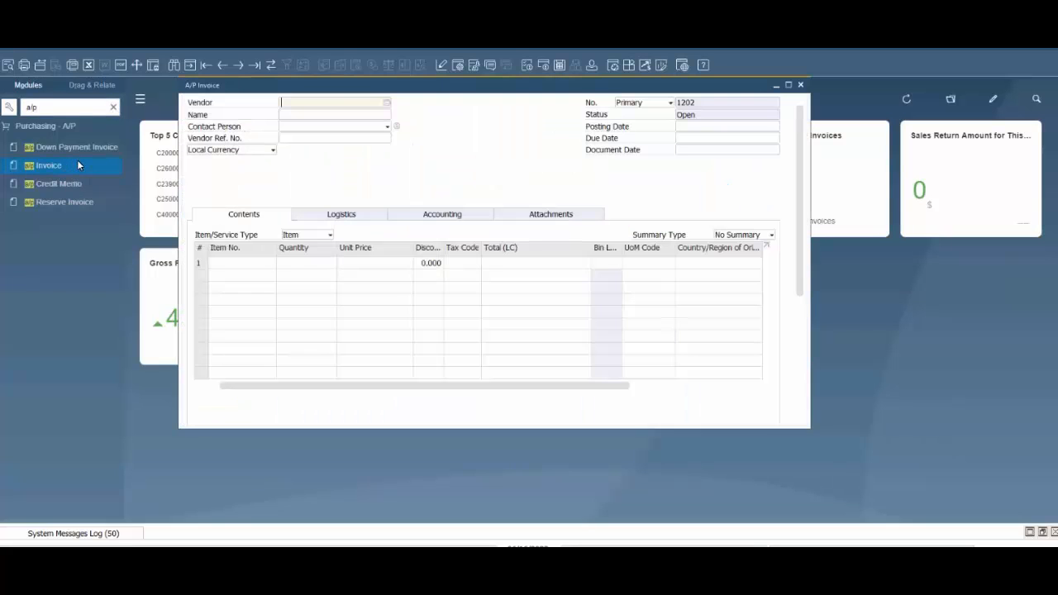
{"action": "left_click", "coordinate": [387, 103]}
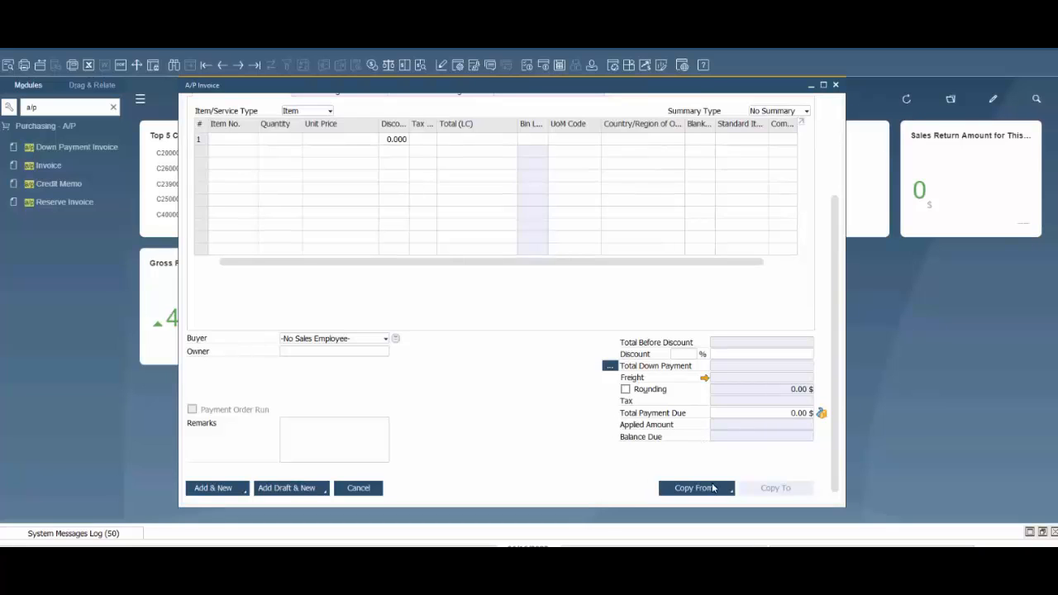
{"action": "left_click", "coordinate": [695, 488]}
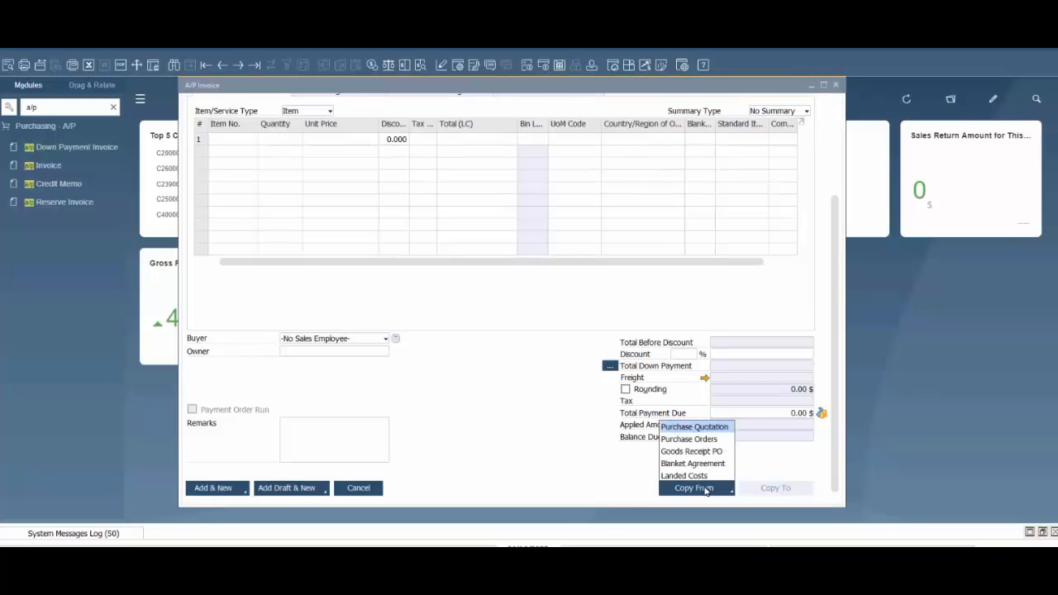
Draw the 50 $ Freight line from Landed Costs document 2 into the invoice using Customize
{"action": "left_click", "coordinate": [685, 477]}
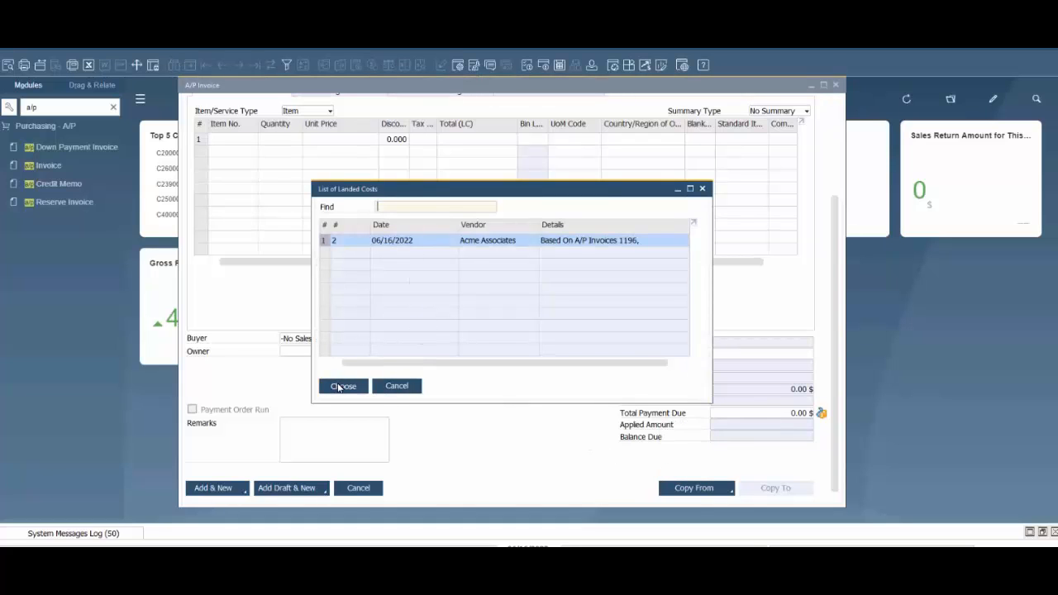
{"action": "left_click", "coordinate": [342, 387]}
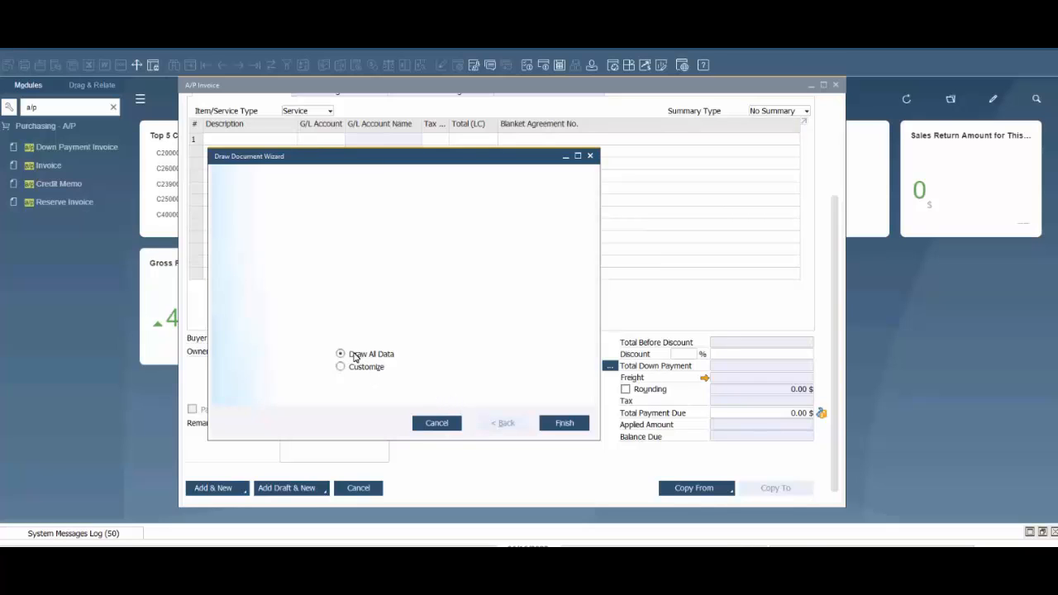
{"action": "mouse_move", "coordinate": [362, 370]}
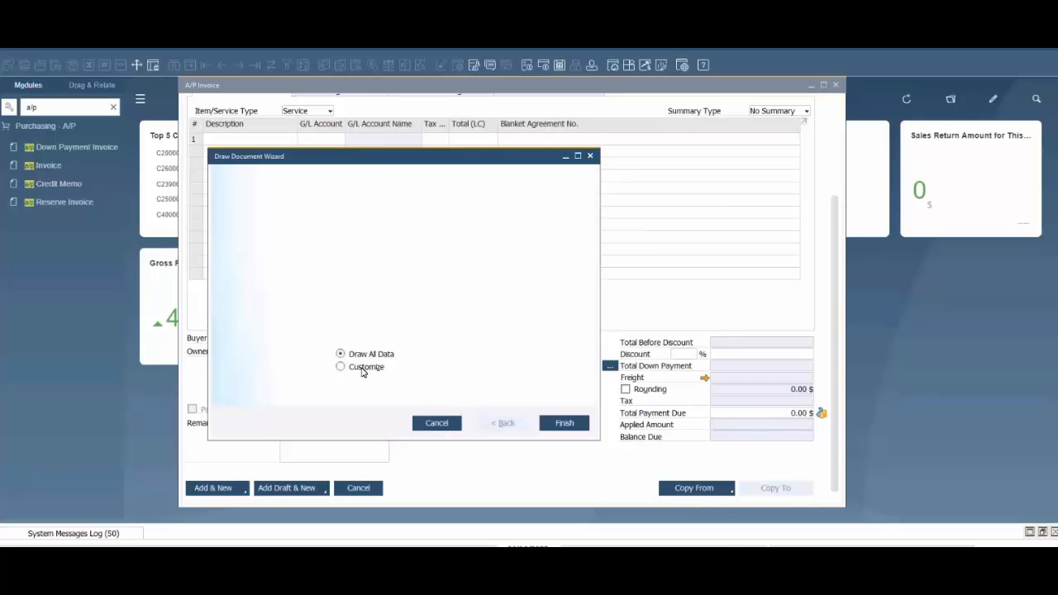
{"action": "left_click", "coordinate": [340, 367]}
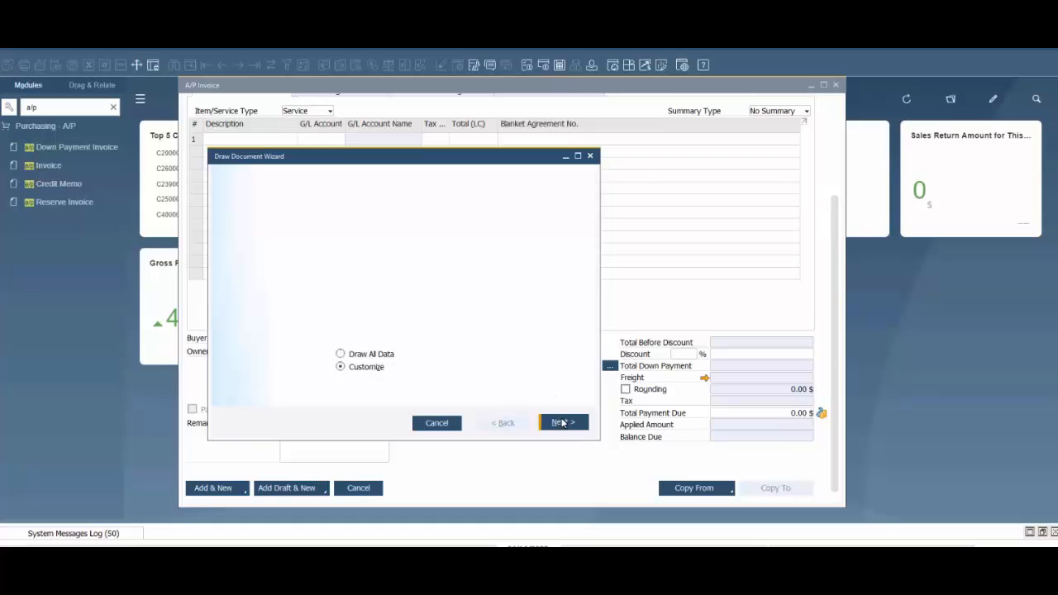
{"action": "left_click", "coordinate": [562, 423]}
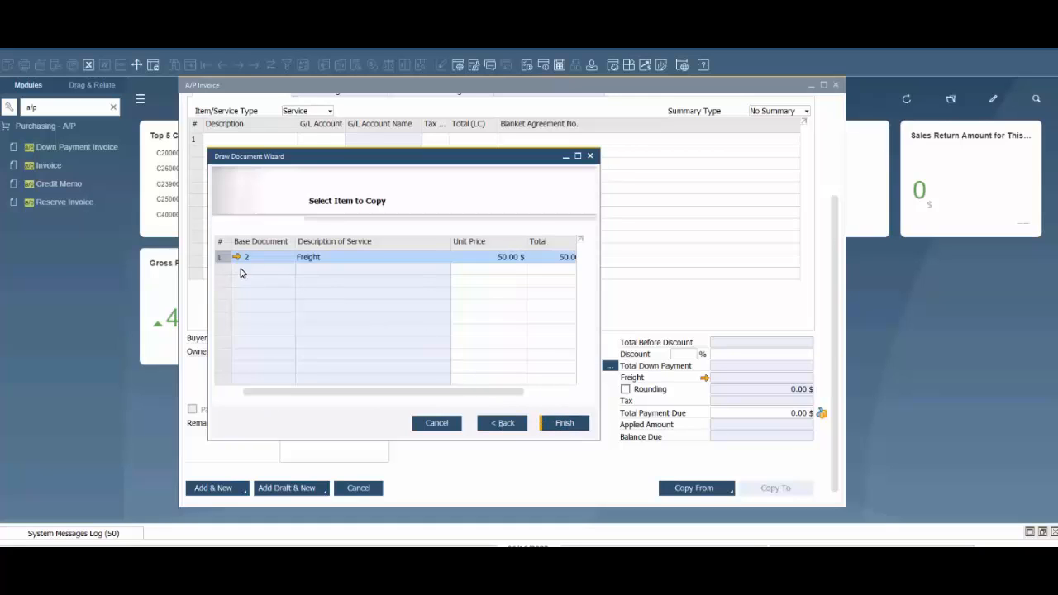
{"action": "mouse_move", "coordinate": [285, 274]}
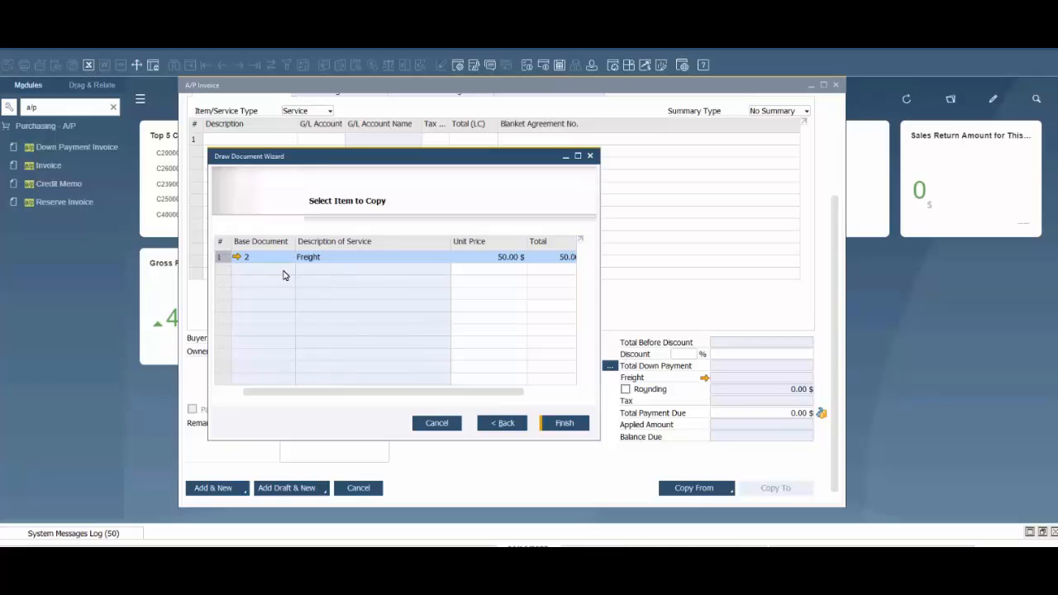
{"action": "mouse_move", "coordinate": [432, 361]}
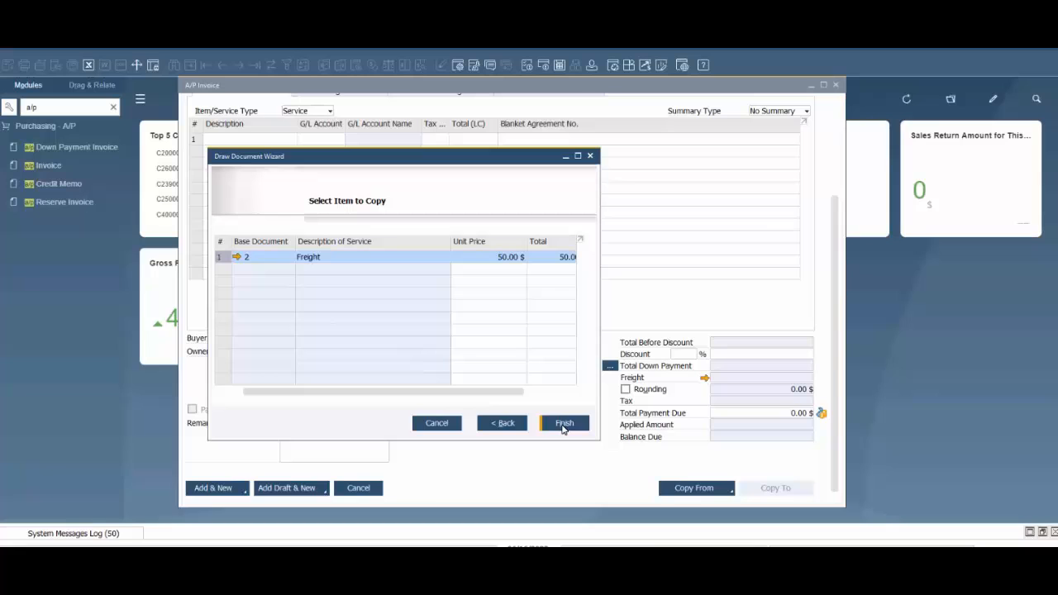
{"action": "left_click", "coordinate": [562, 423]}
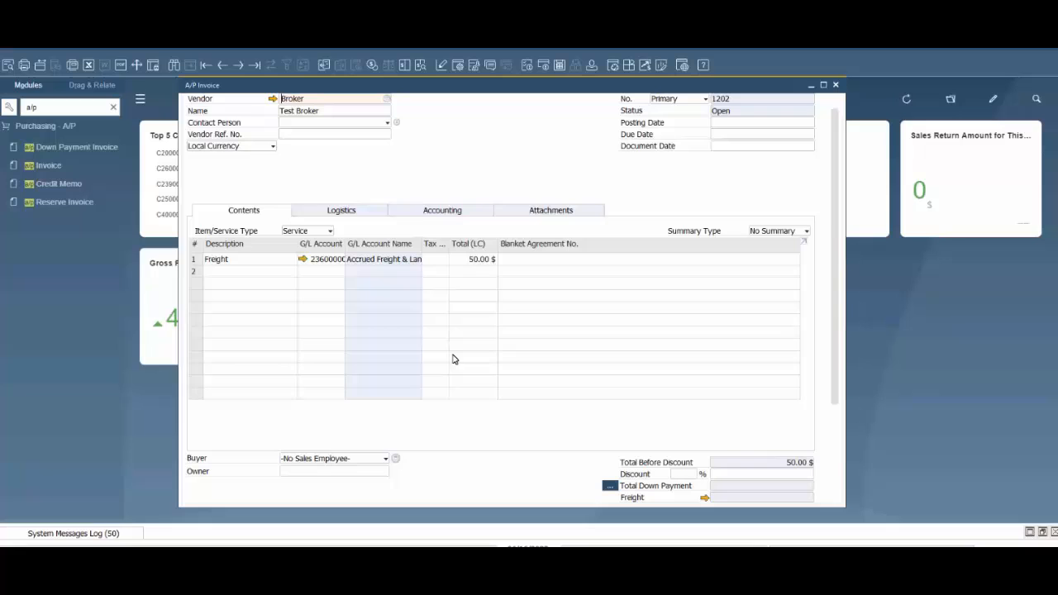
Add and view the 50 $ freight A/P invoice 1202 for Test Broker, confirming the warning
{"action": "left_click", "coordinate": [760, 123]}
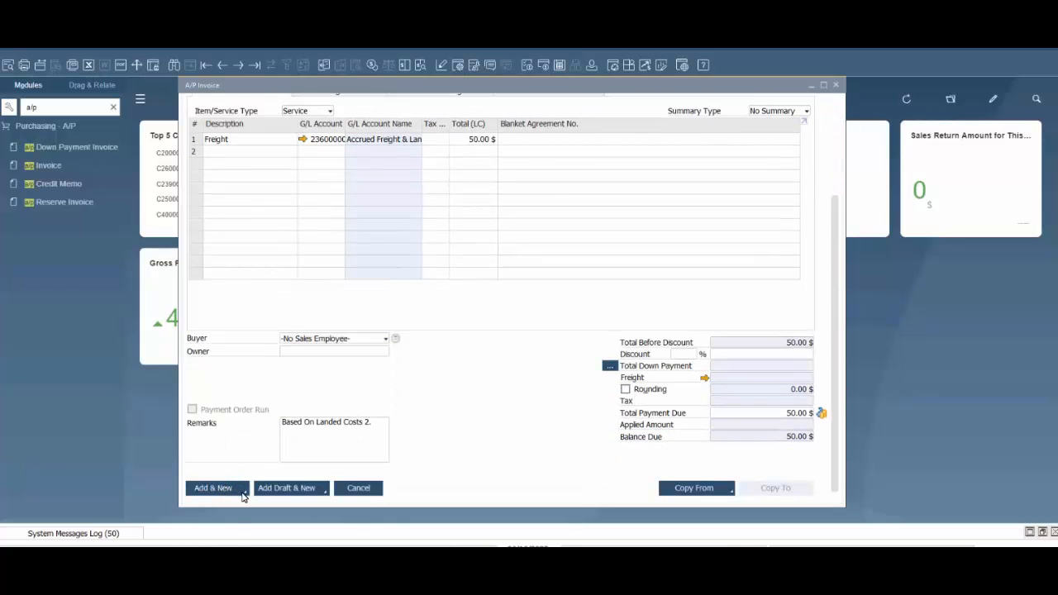
{"action": "left_click", "coordinate": [211, 487]}
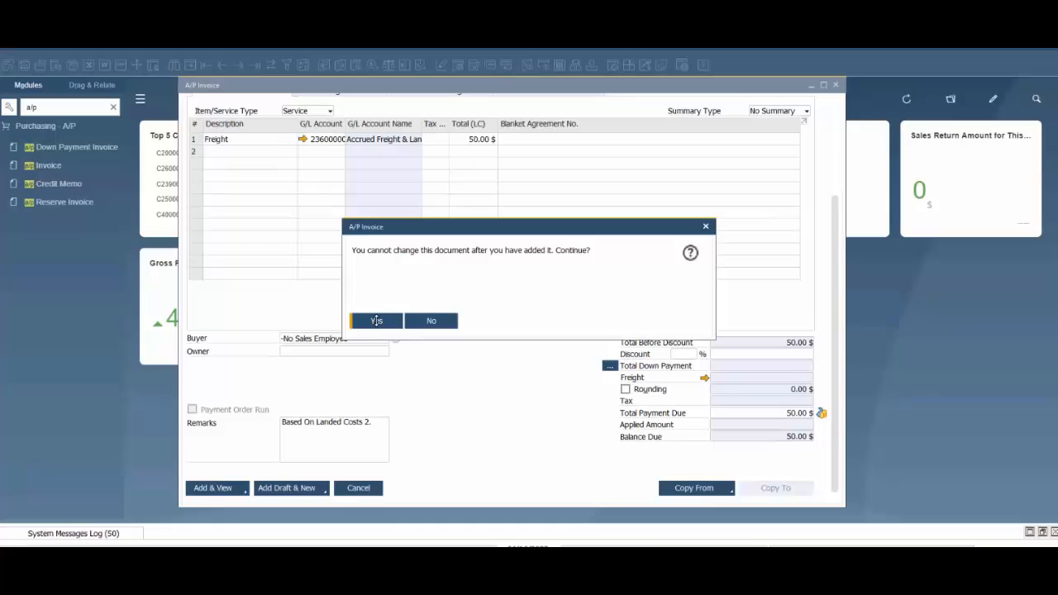
{"action": "left_click", "coordinate": [373, 321]}
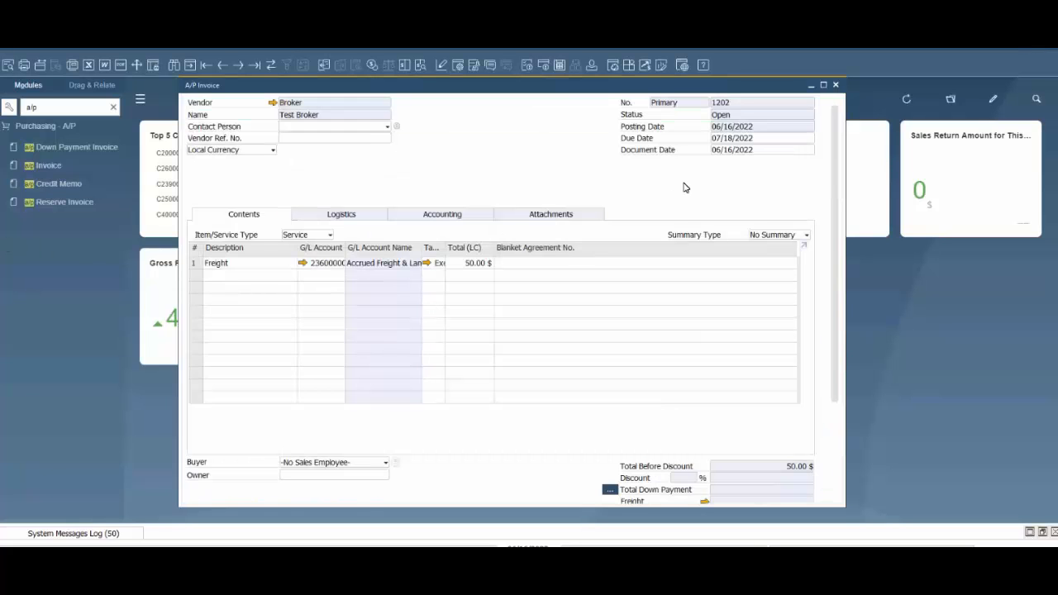
{"action": "mouse_move", "coordinate": [338, 297]}
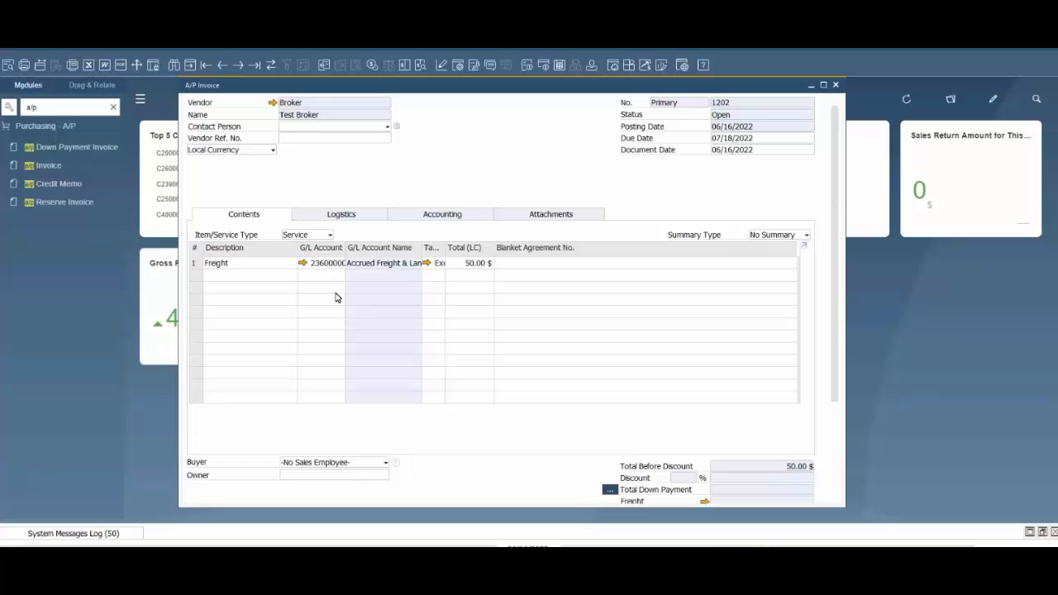
{"action": "mouse_move", "coordinate": [291, 156]}
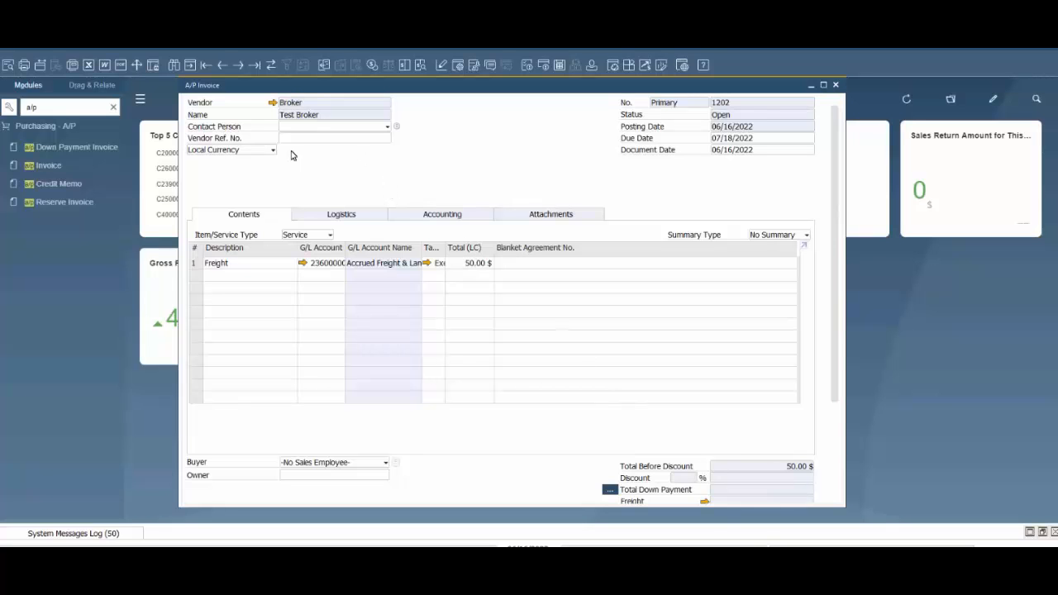